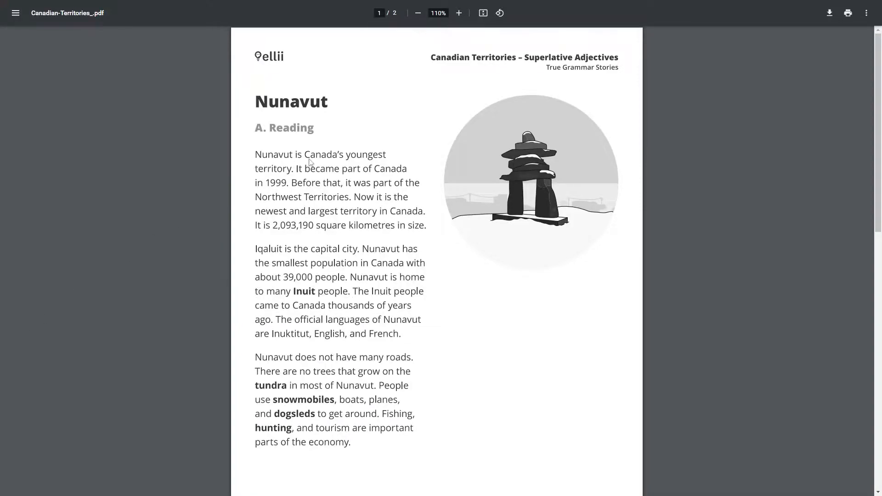
{"action": "mouse_move", "coordinate": [303, 179]}
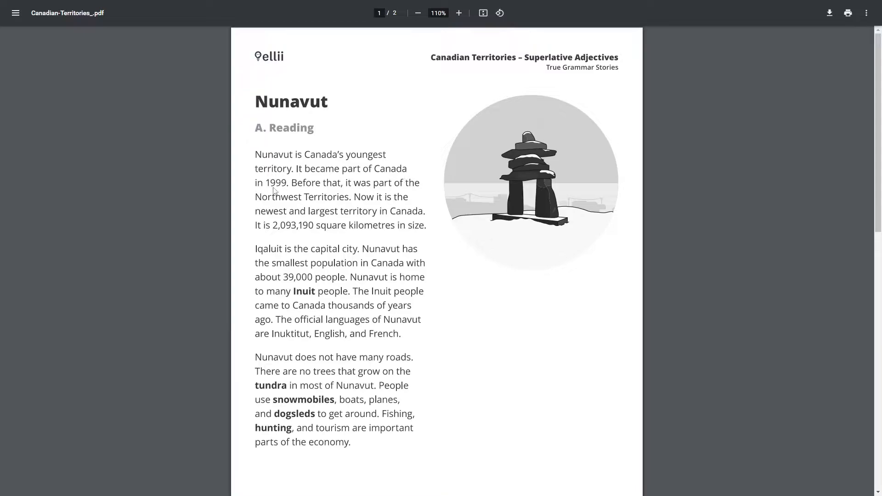
{"action": "mouse_move", "coordinate": [338, 194]}
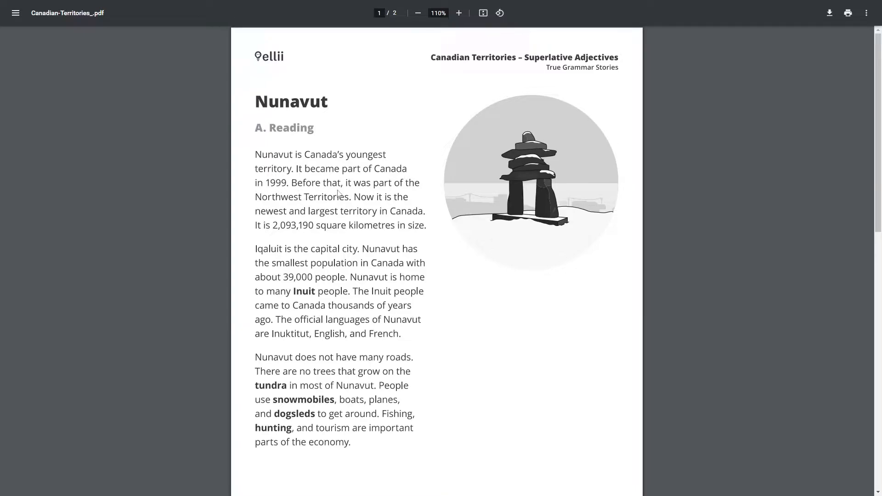
{"action": "mouse_move", "coordinate": [324, 205]}
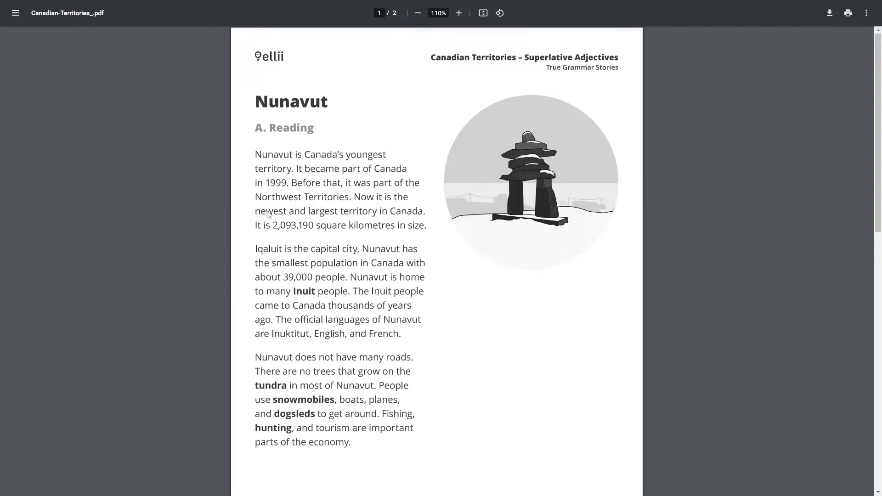
{"action": "mouse_move", "coordinate": [413, 220]}
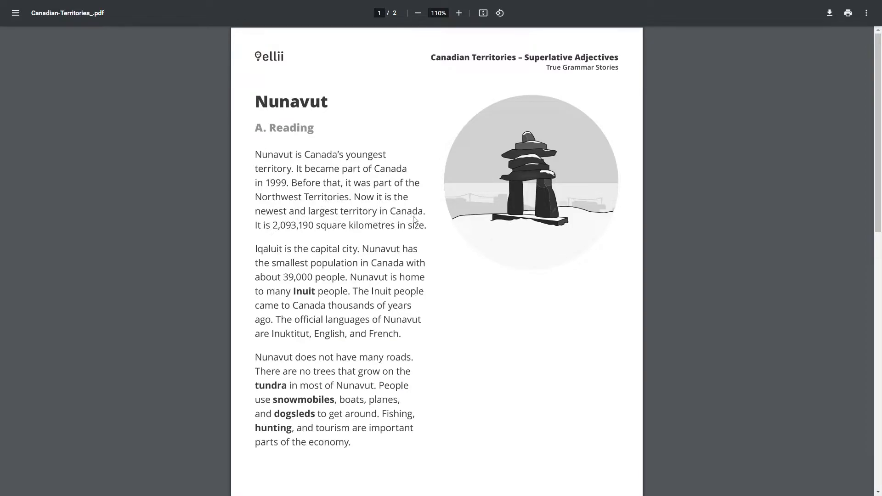
{"action": "mouse_move", "coordinate": [281, 235]}
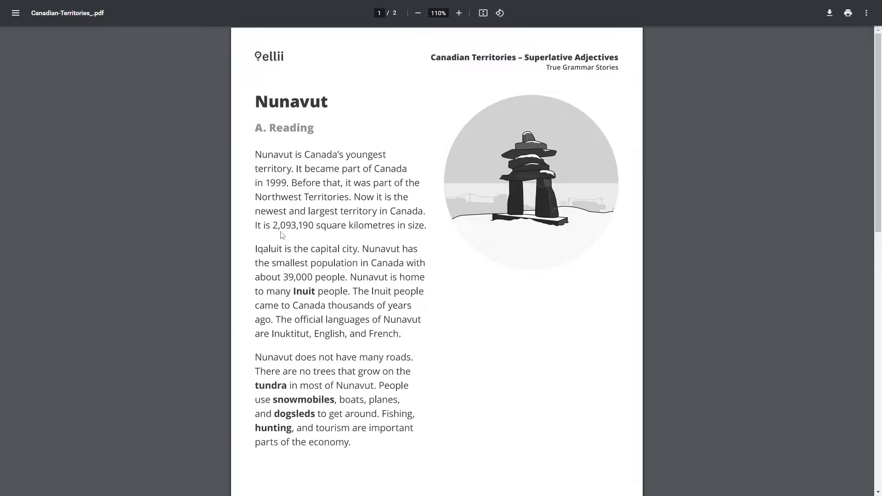
{"action": "mouse_move", "coordinate": [314, 235]}
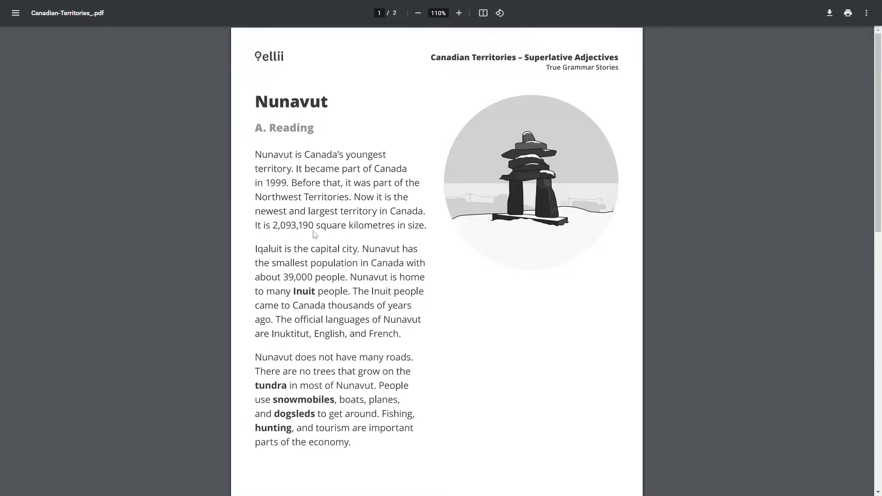
{"action": "mouse_move", "coordinate": [418, 233]}
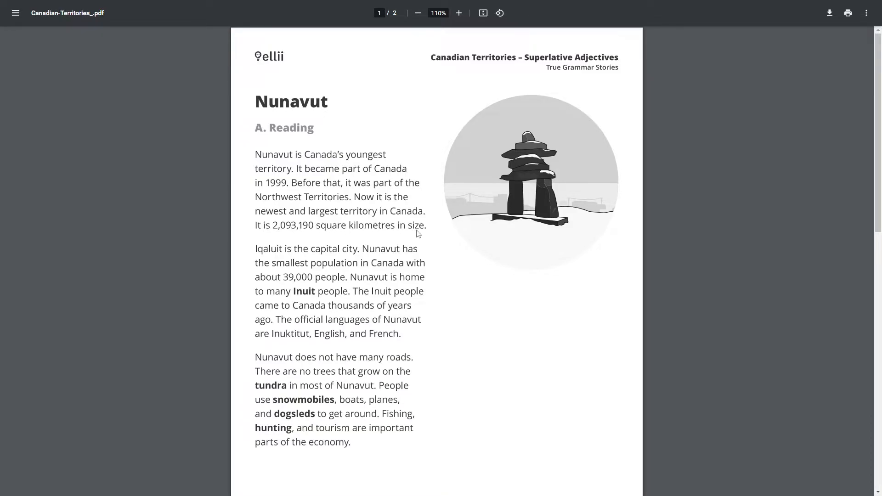
{"action": "mouse_move", "coordinate": [291, 258]}
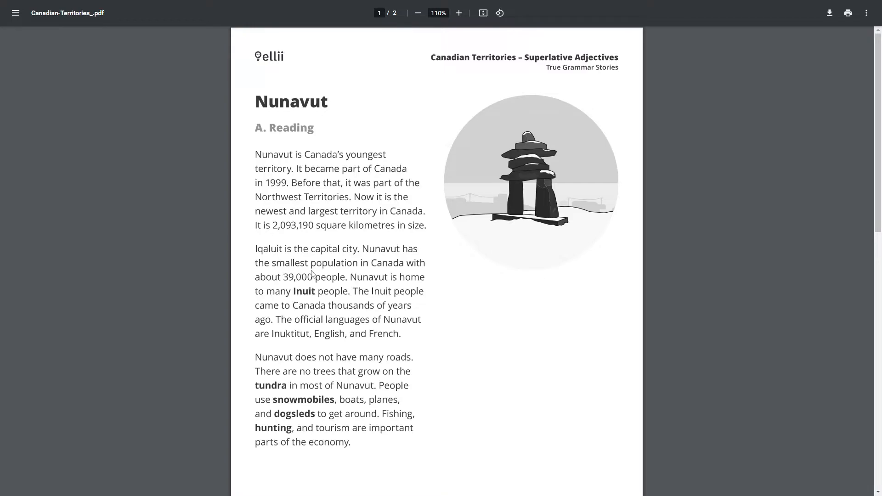
{"action": "mouse_move", "coordinate": [268, 283]}
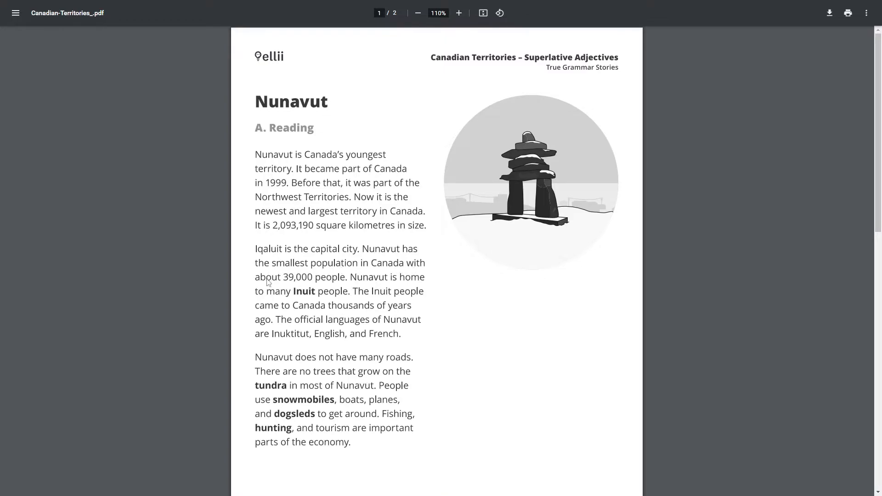
{"action": "mouse_move", "coordinate": [341, 285]}
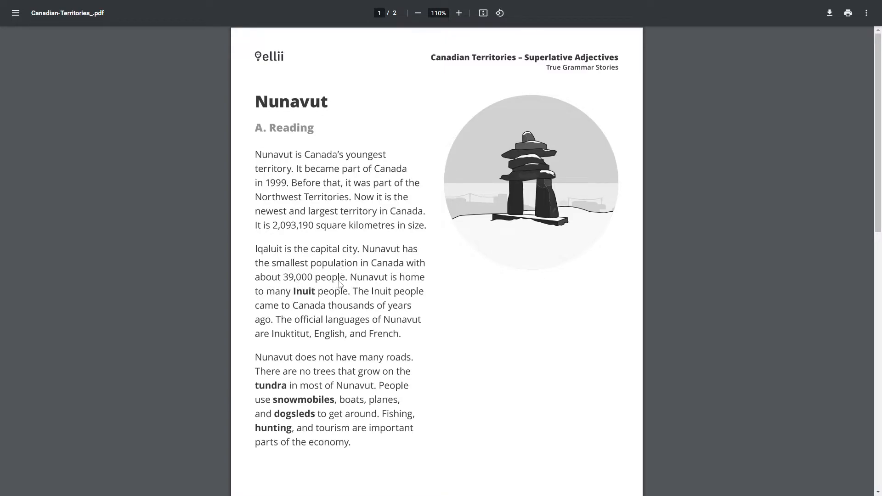
{"action": "mouse_move", "coordinate": [288, 296]}
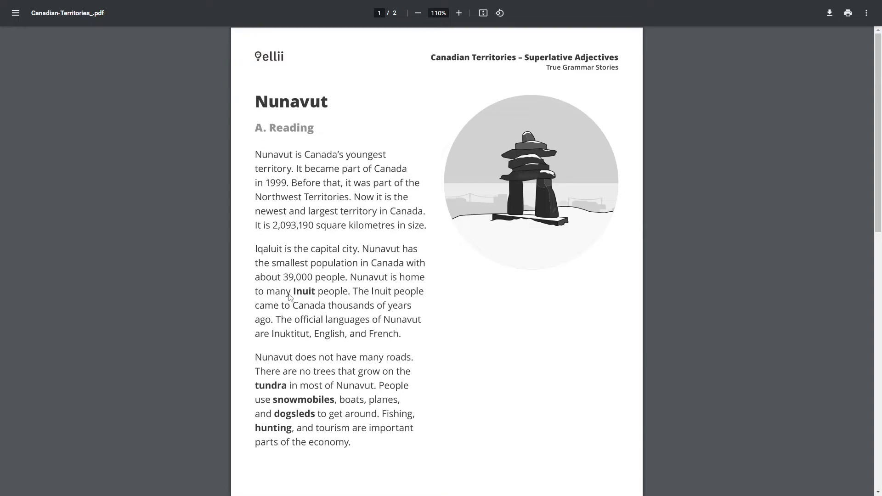
{"action": "mouse_move", "coordinate": [401, 300]}
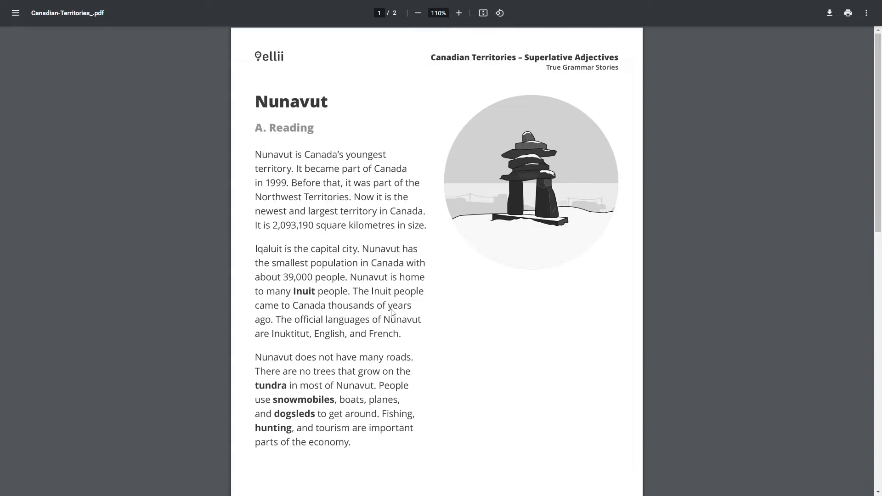
{"action": "mouse_move", "coordinate": [339, 330]}
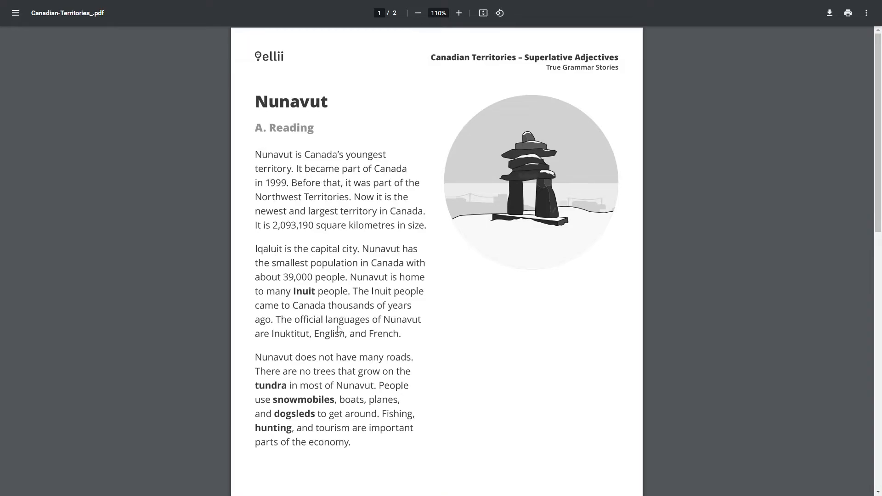
{"action": "mouse_move", "coordinate": [289, 346]}
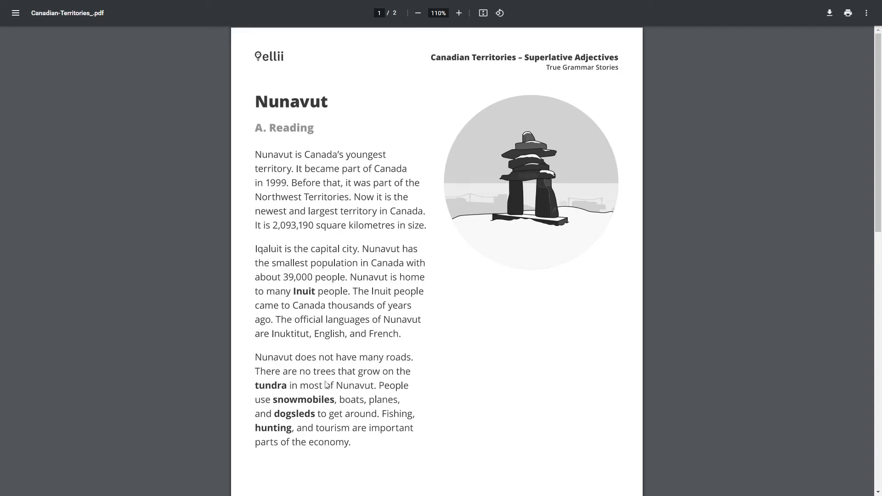
{"action": "mouse_move", "coordinate": [323, 393]}
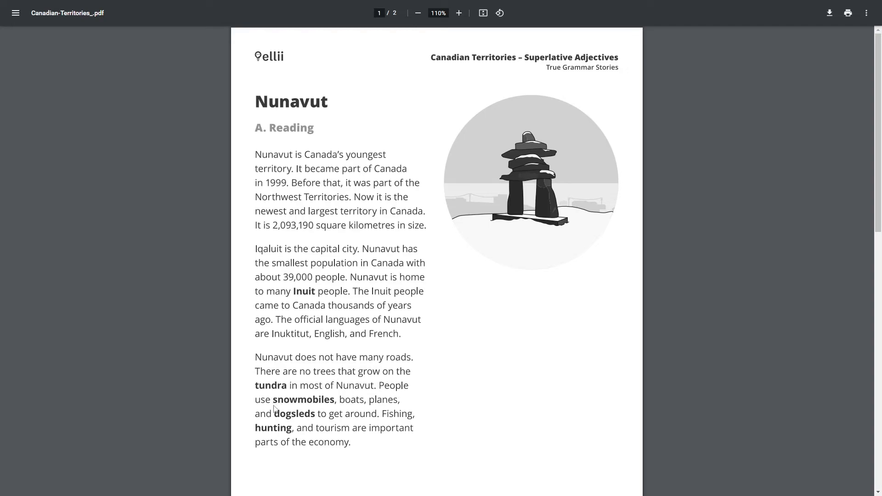
{"action": "mouse_move", "coordinate": [382, 406]}
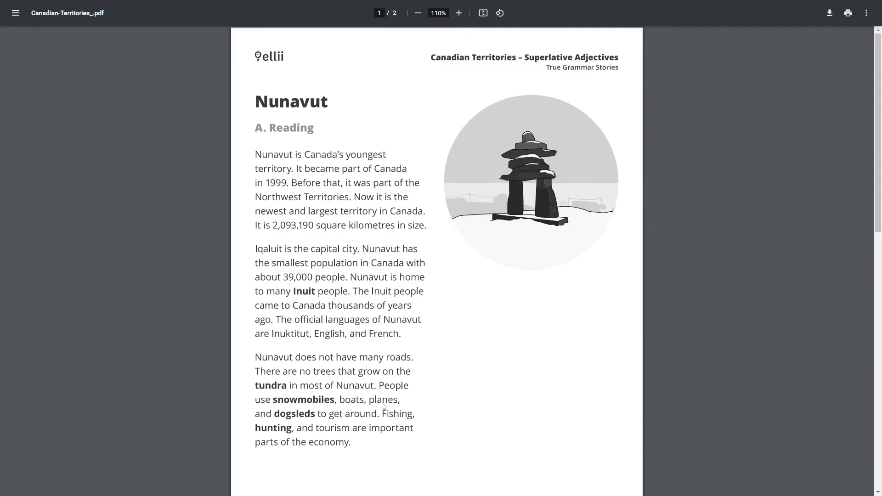
{"action": "mouse_move", "coordinate": [369, 423]}
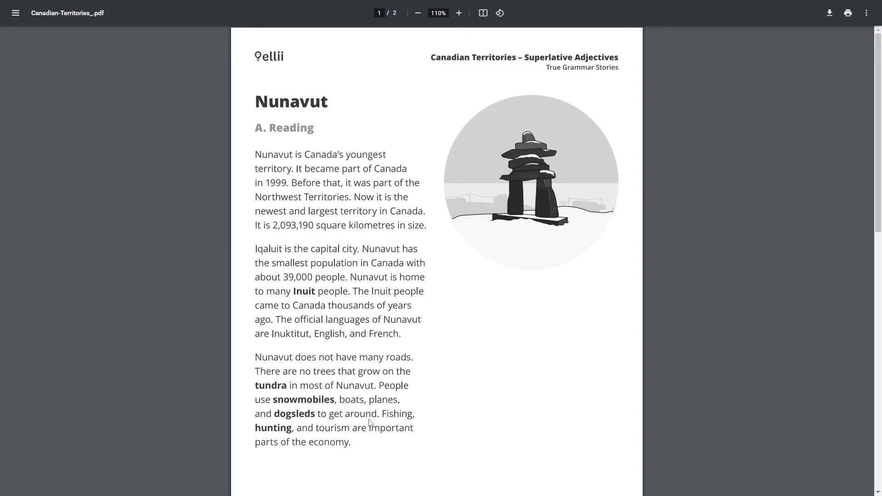
{"action": "mouse_move", "coordinate": [314, 441]}
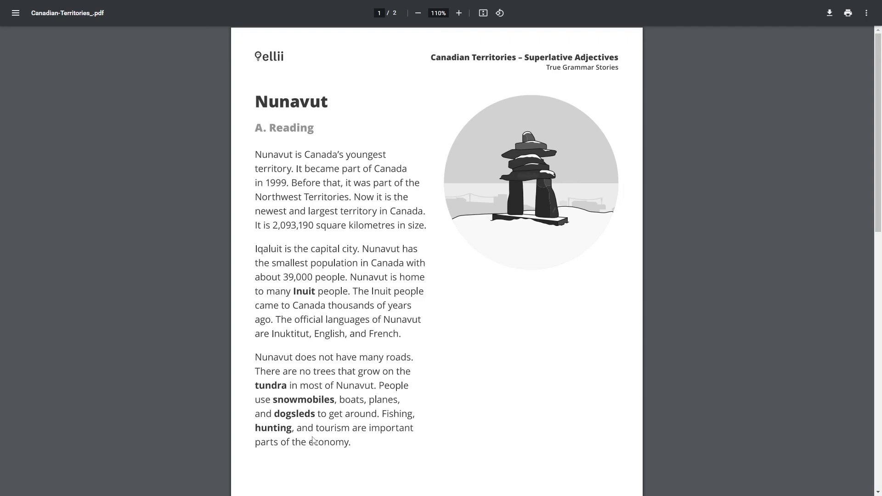
{"action": "mouse_move", "coordinate": [316, 450]}
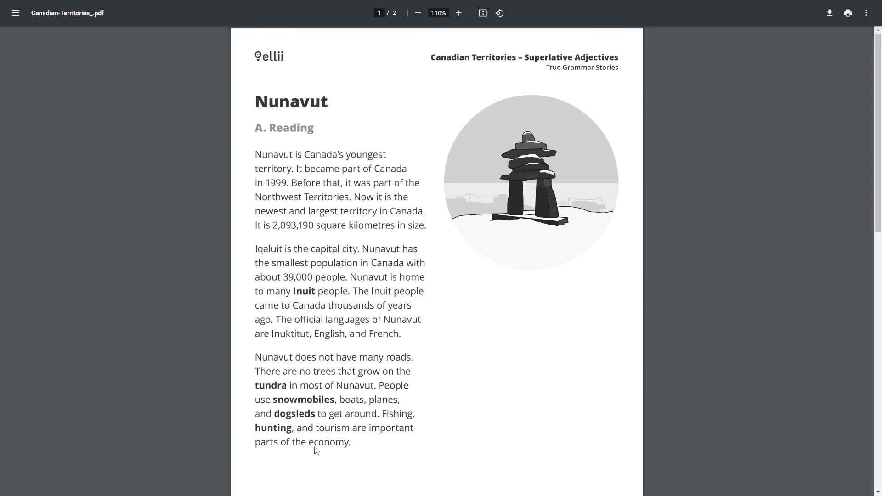